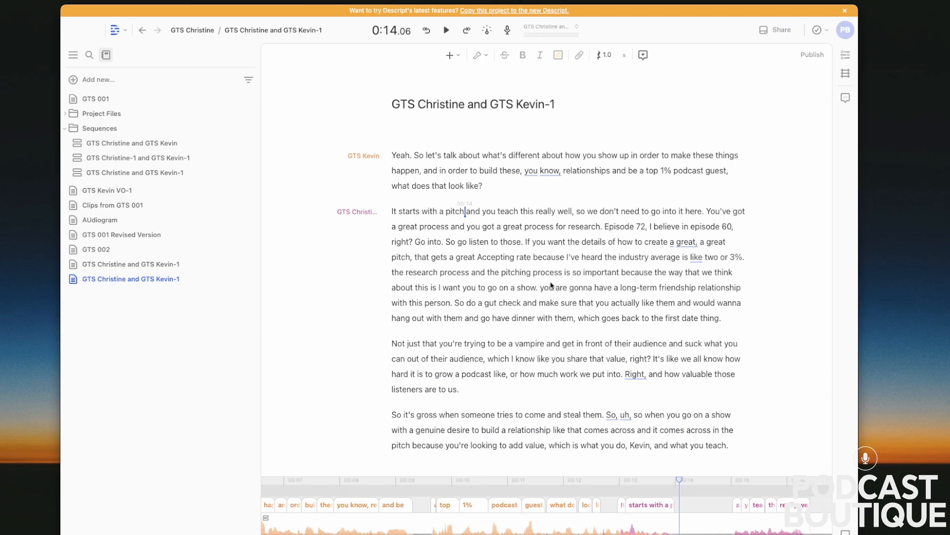
- Play Christine's answer to hear it overlapping Kevin, then stop playback
click(445, 30)
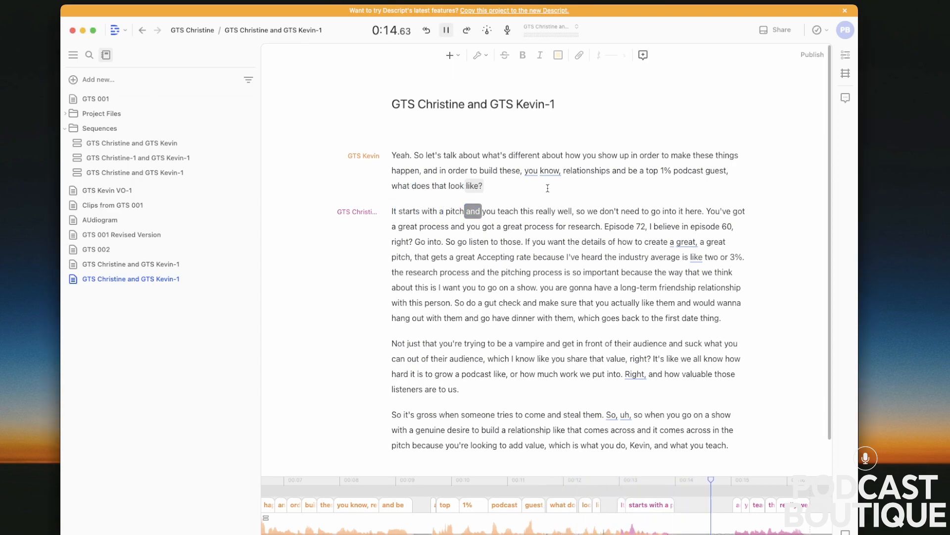
click(446, 30)
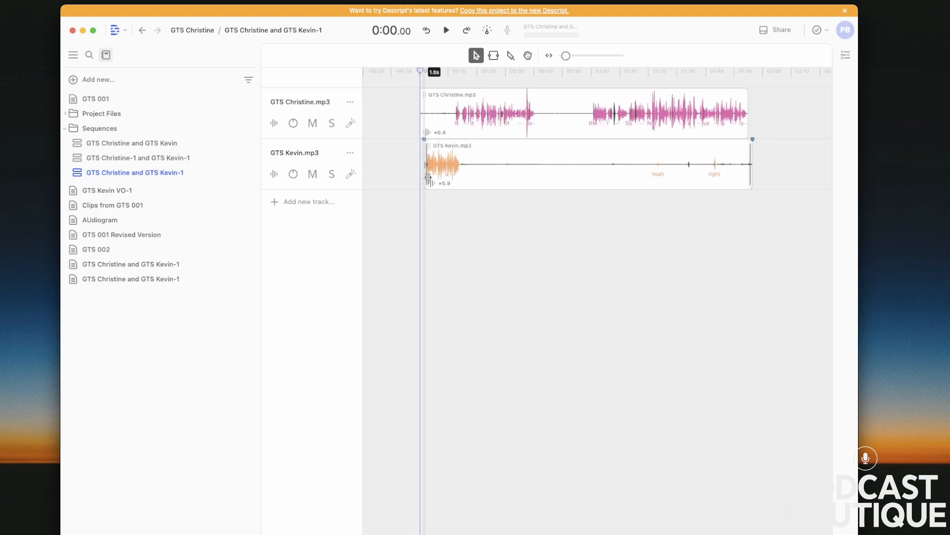
- Zoom into the overlap and shift Christine's clip so "It starts with" follows Kevin's question
click(704, 71)
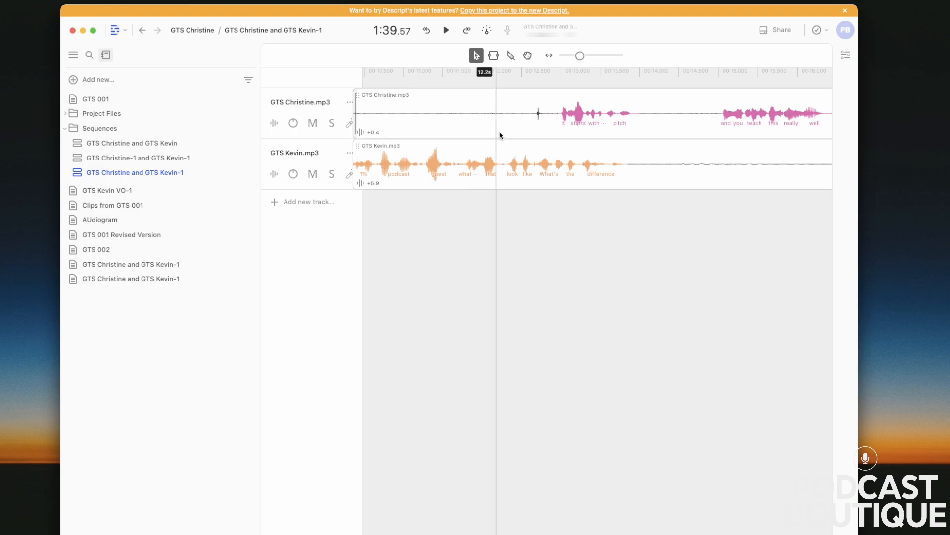
mouse_move(617, 164)
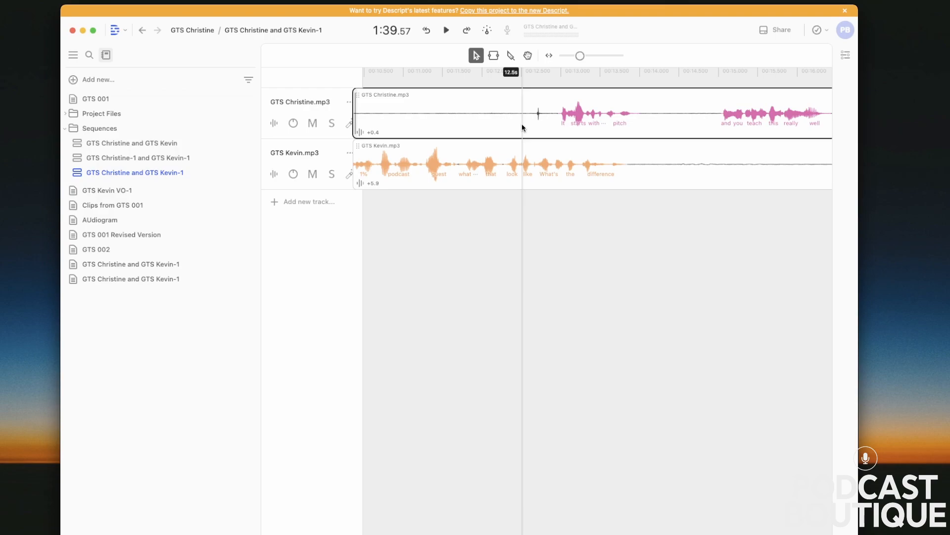
click(445, 29)
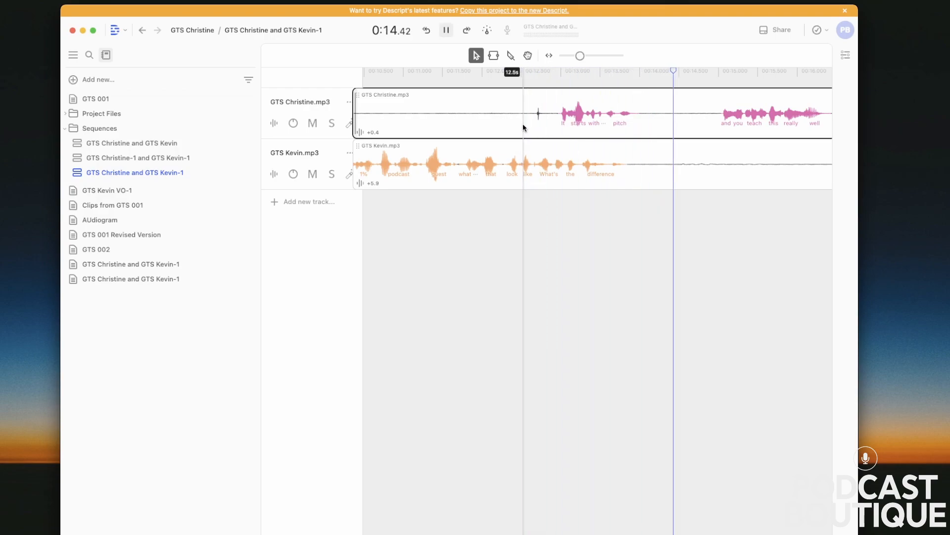
click(445, 30)
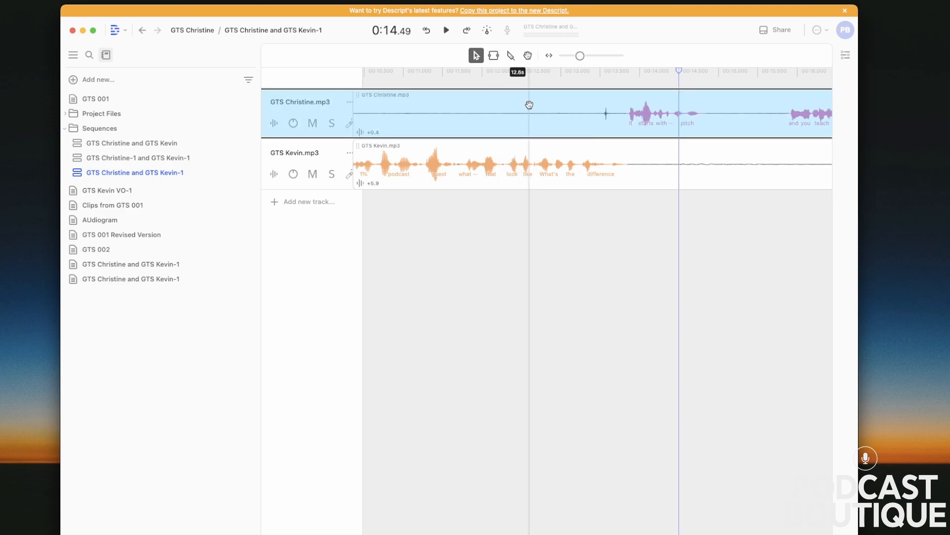
- Zoom out to the full conversation to locate Kevin's stray "right" near 1:43
click(445, 29)
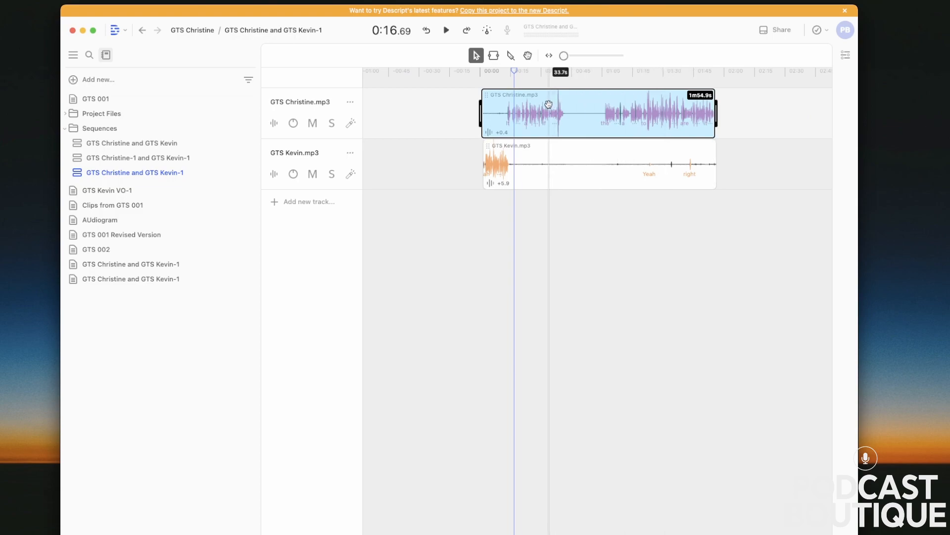
mouse_move(693, 124)
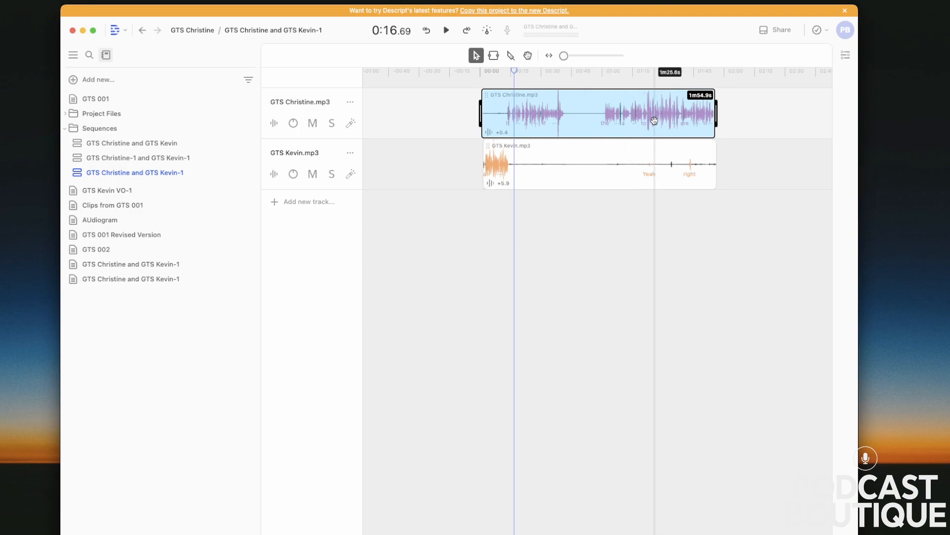
mouse_move(666, 124)
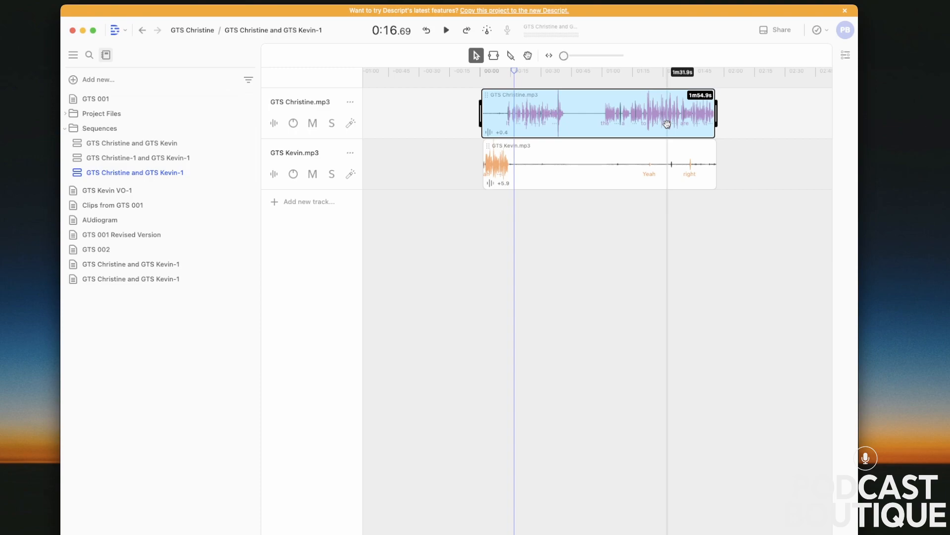
mouse_move(545, 131)
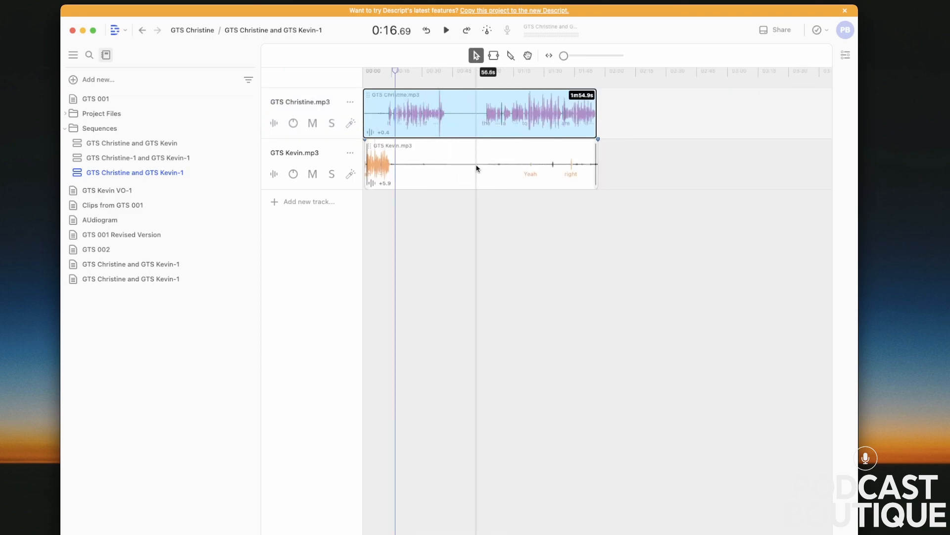
mouse_move(555, 172)
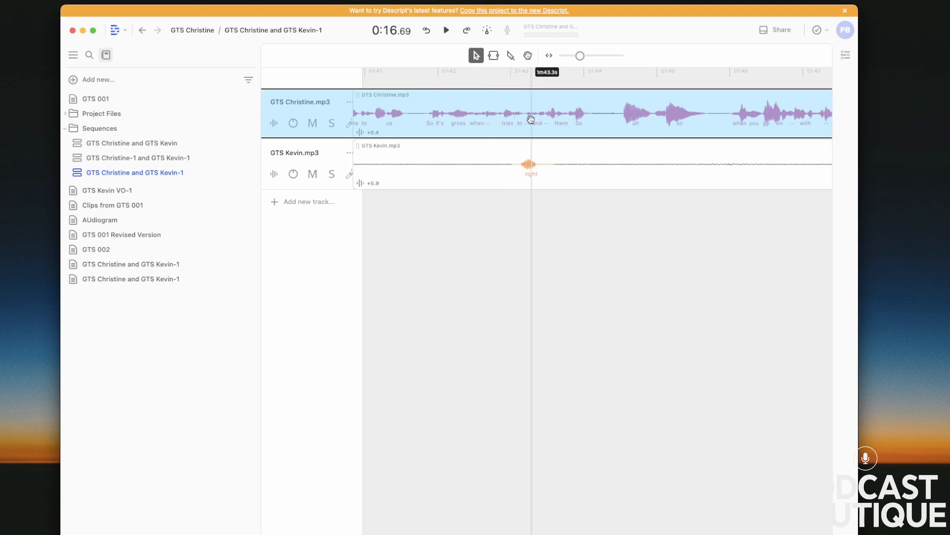
- Cut Kevin's stray "right" into its own clip with the Blade tool
click(445, 30)
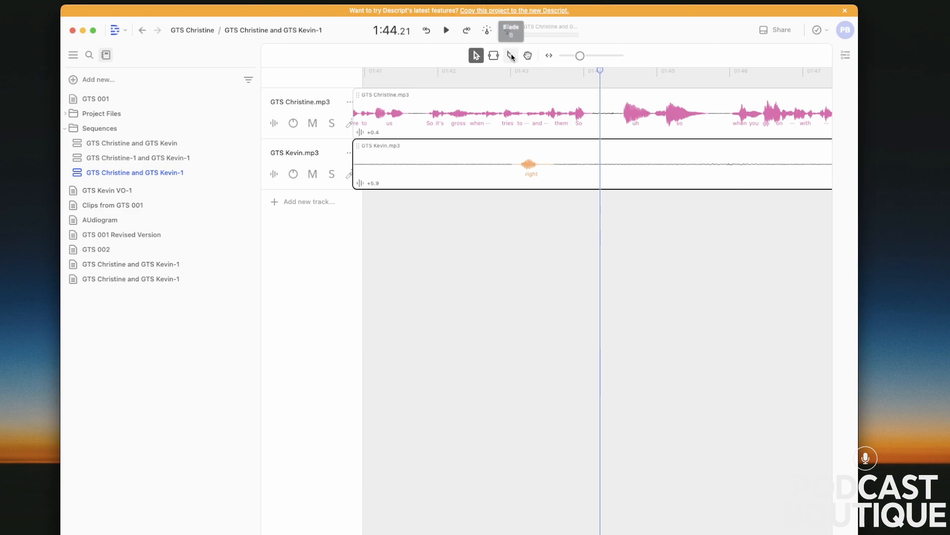
click(511, 55)
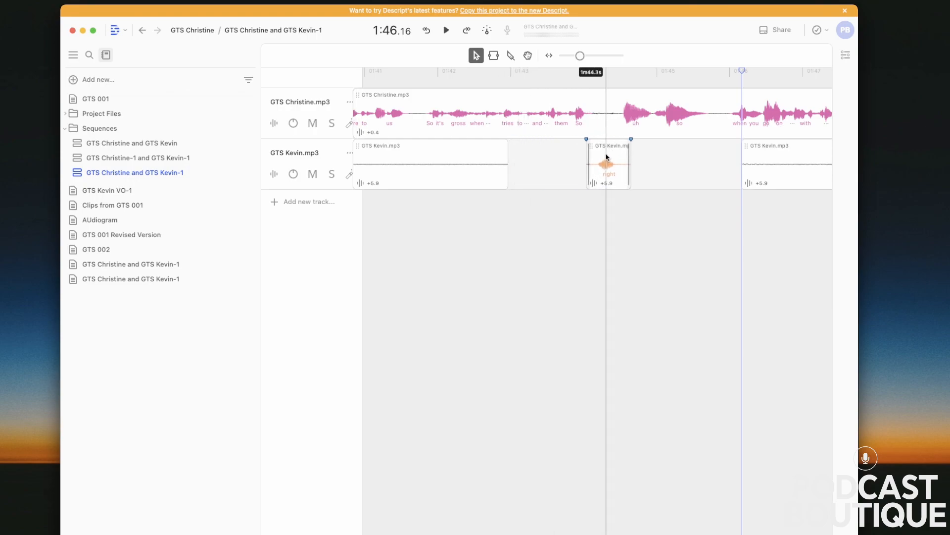
- Preview the cut and move the "right" clip into the pause after Christine's "them so"
click(446, 30)
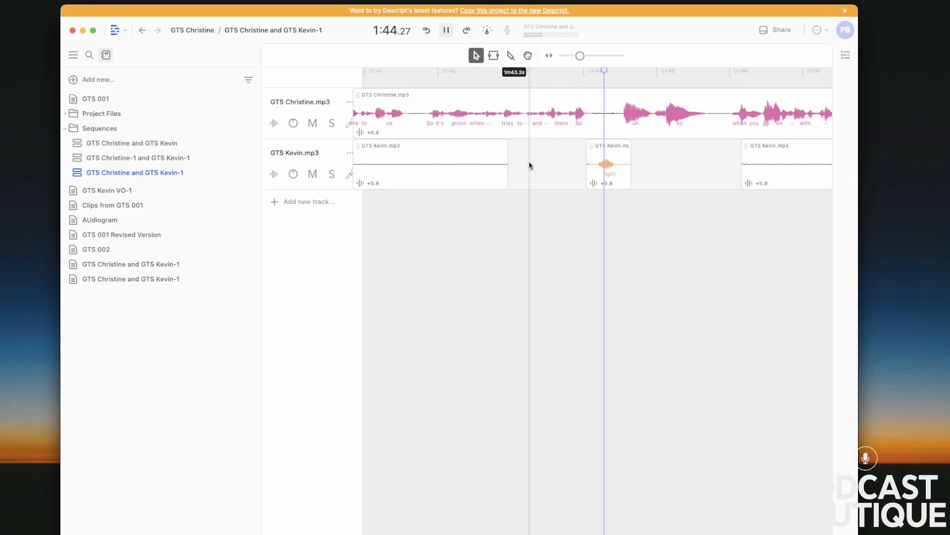
click(446, 29)
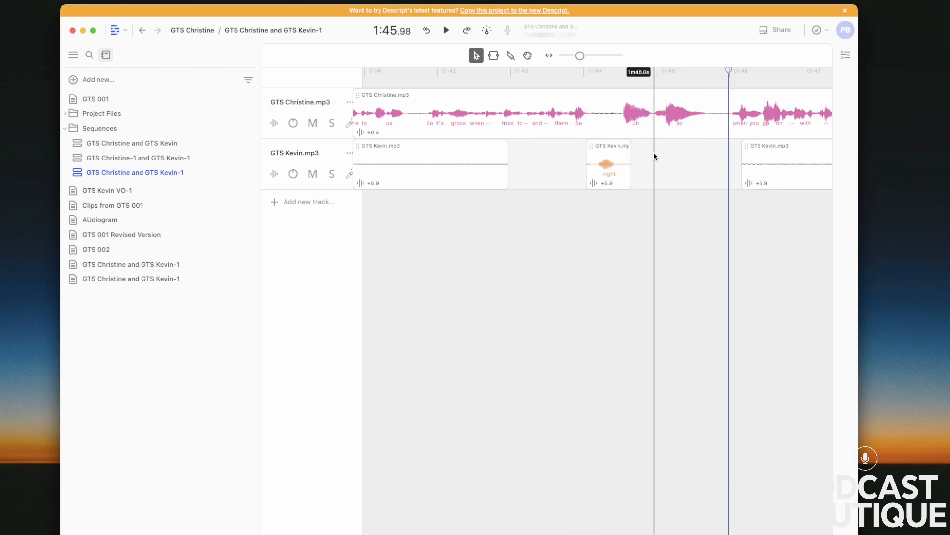
click(608, 164)
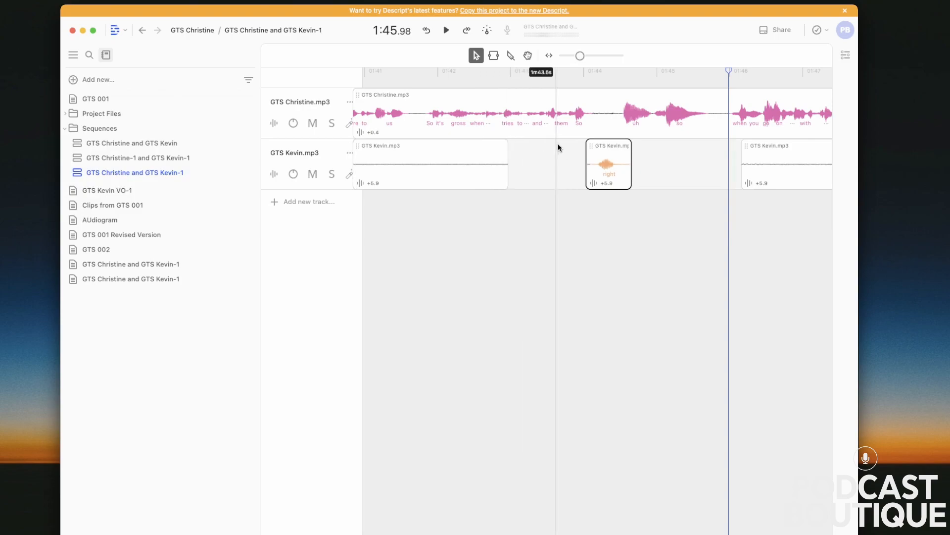
mouse_move(614, 130)
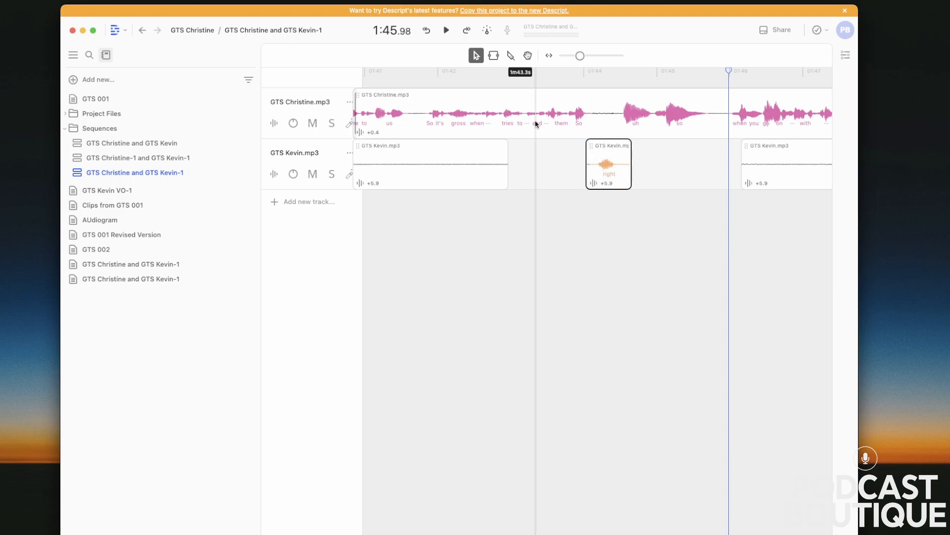
mouse_move(125, 131)
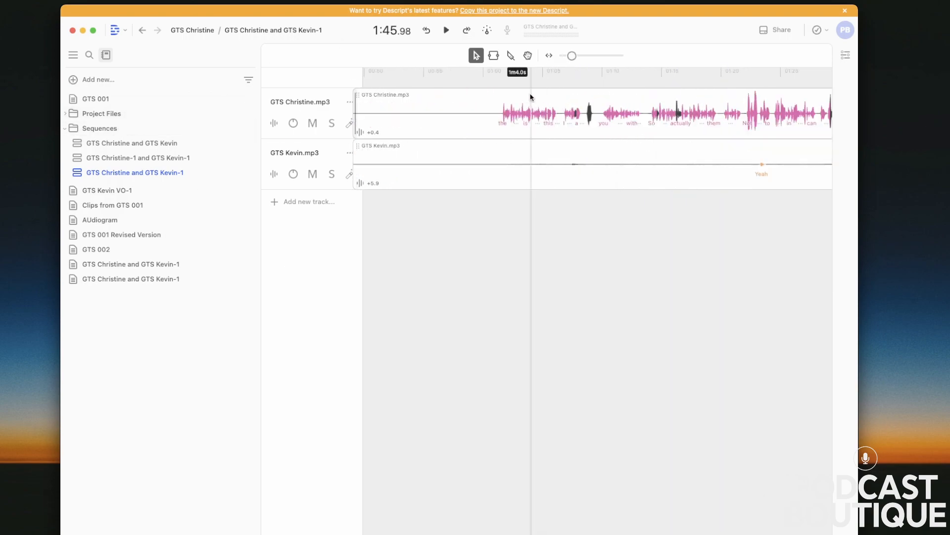
- Return to the Select tool and the script view showing Kevin's question before Christine's answer
click(511, 56)
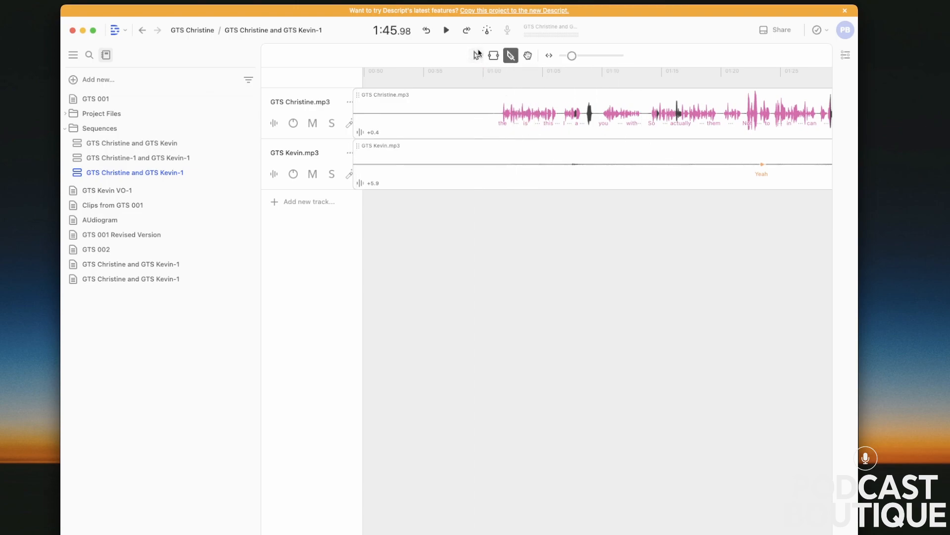
click(476, 55)
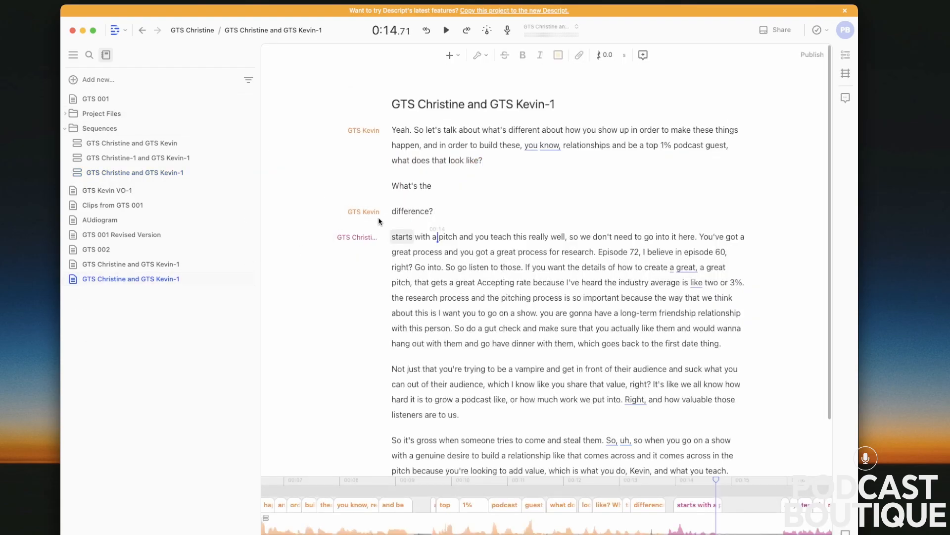
- Review the realigned handoff by playback, then collapse the Sequences folder
click(445, 30)
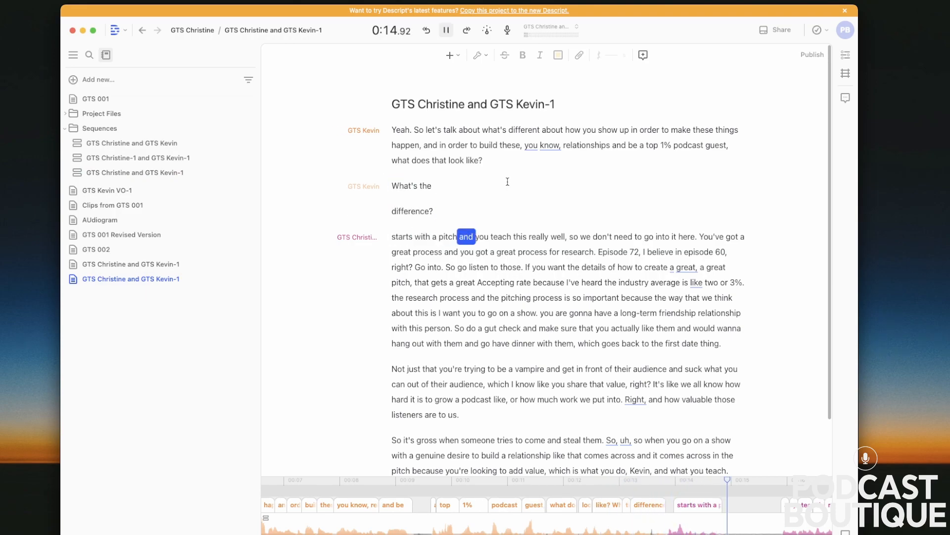
click(446, 30)
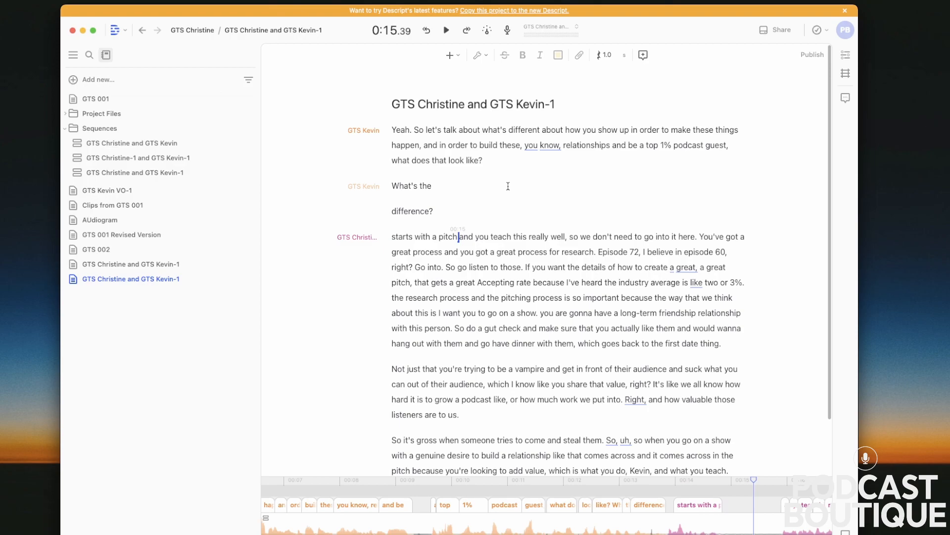
mouse_move(134, 77)
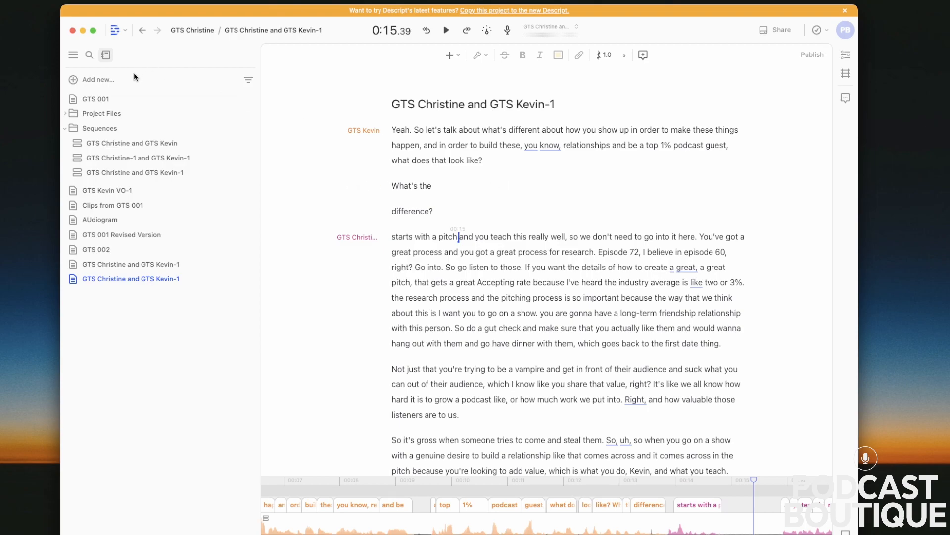
click(75, 127)
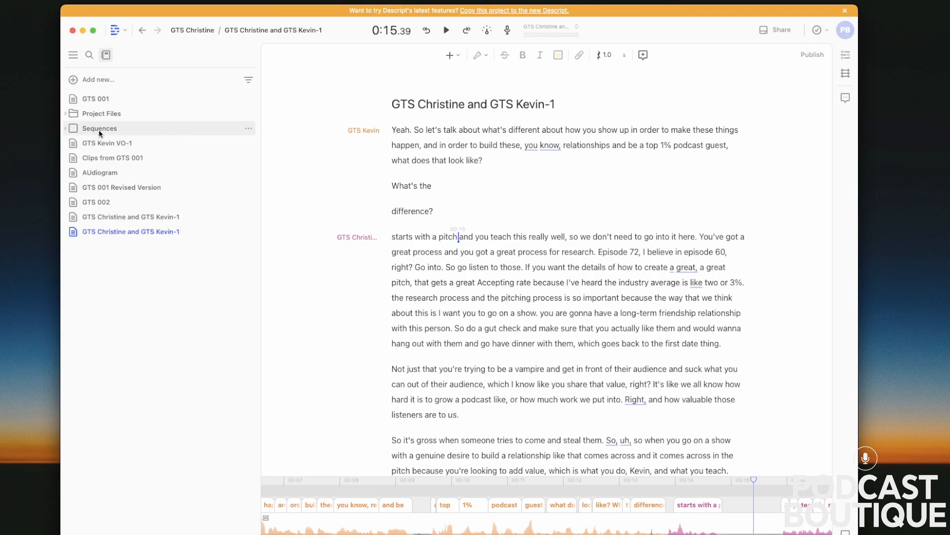